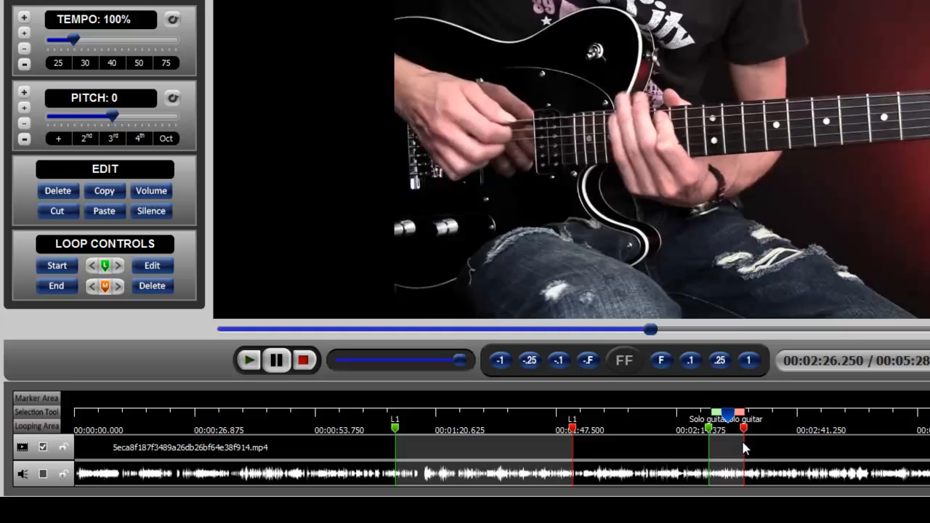
mouse_move(712, 439)
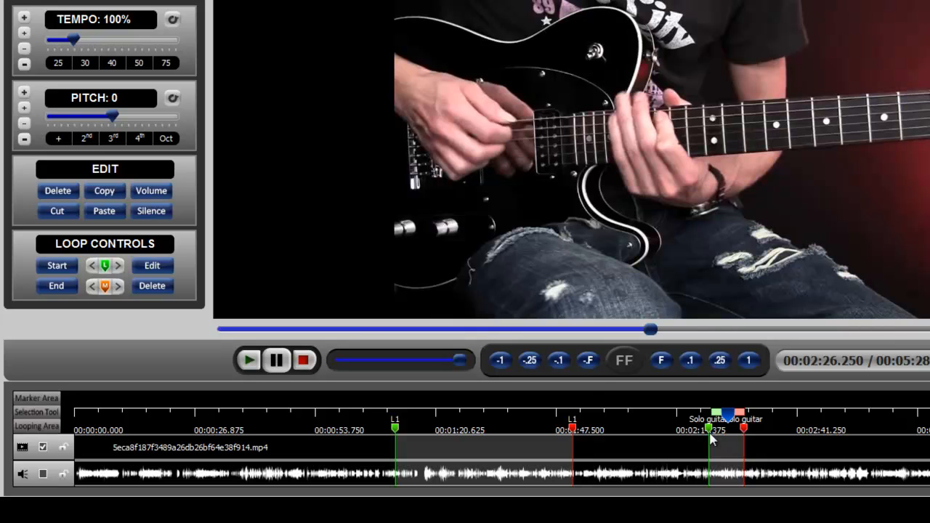
mouse_move(140, 139)
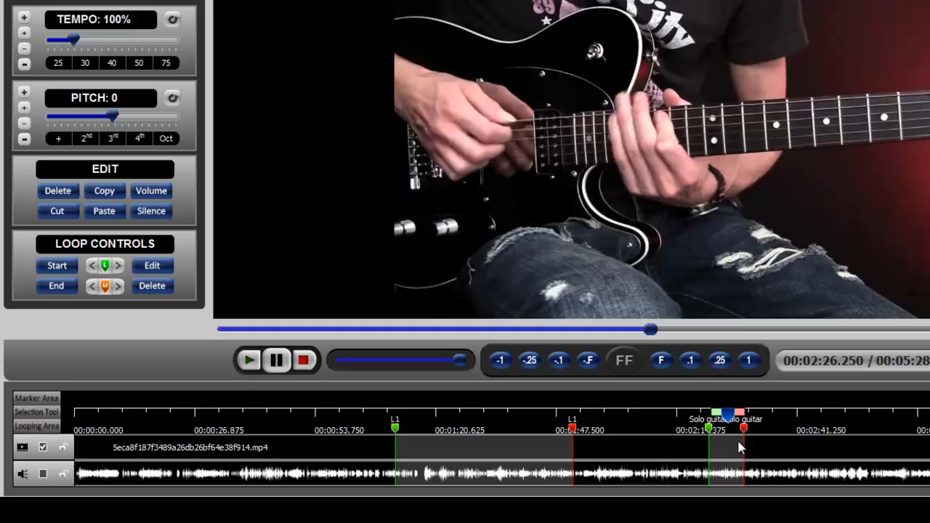
mouse_move(153, 111)
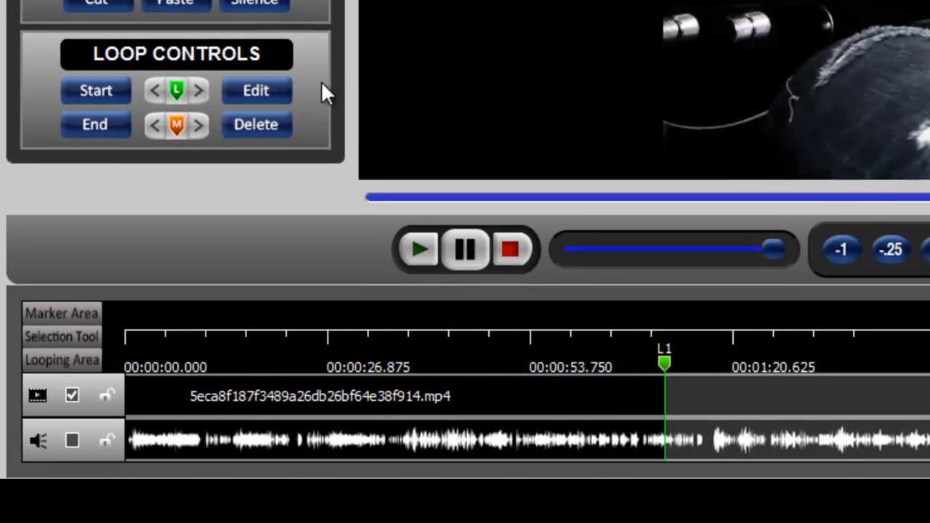
Bring up the Edit loop dialog for the current loop and focus its Label field
left_click(255, 90)
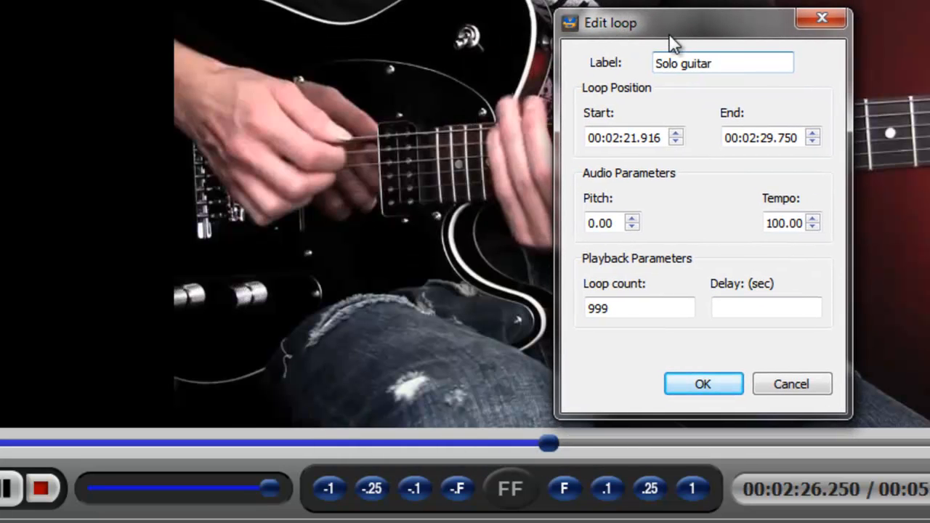
mouse_move(607, 51)
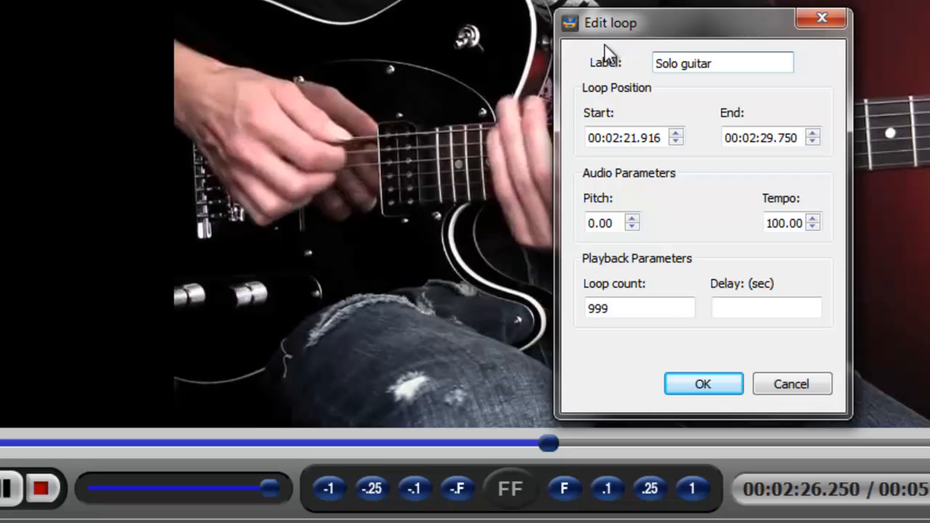
mouse_move(607, 66)
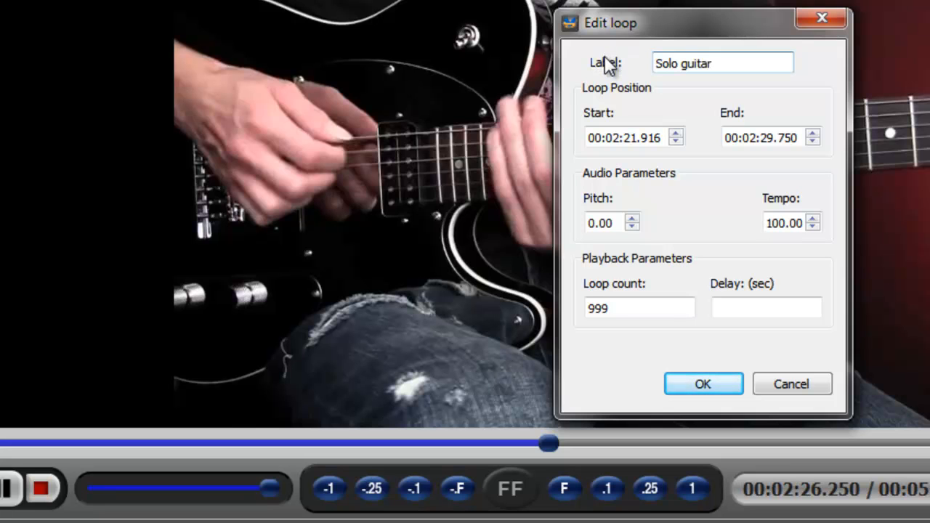
mouse_move(630, 79)
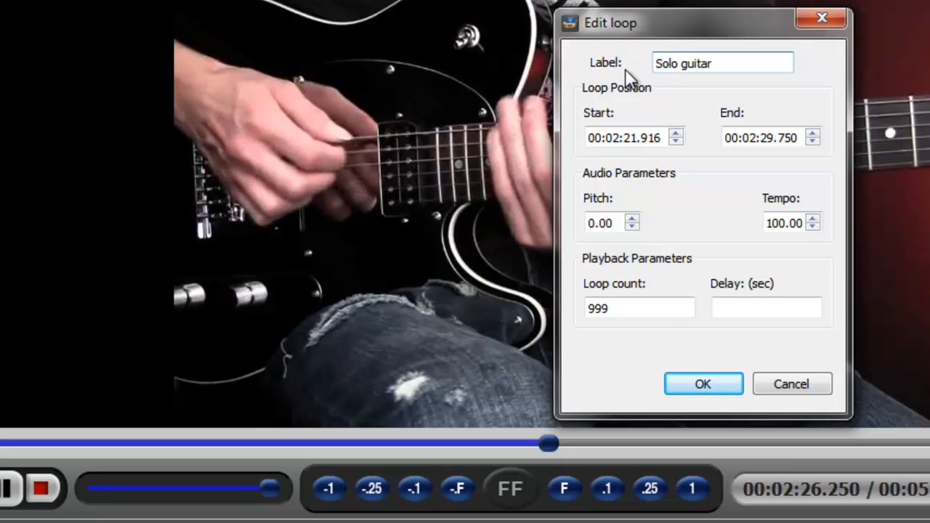
left_click(719, 64)
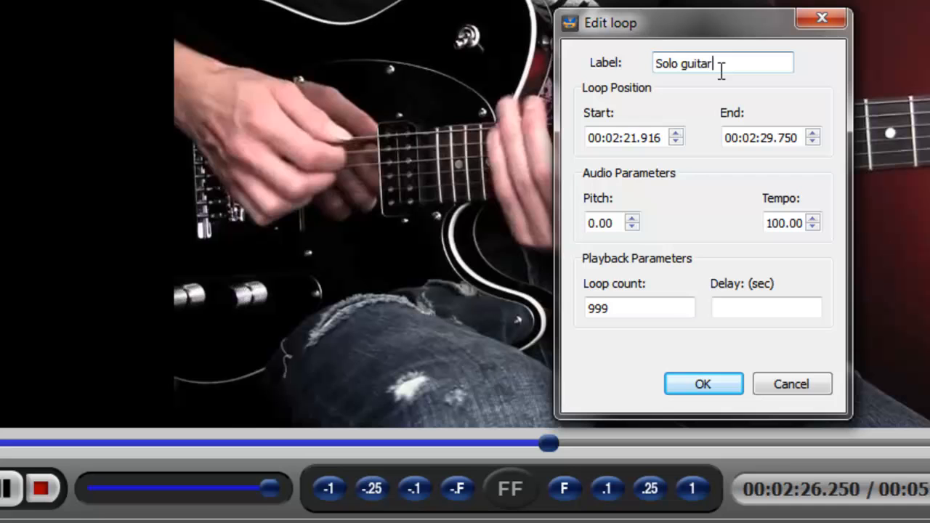
mouse_move(688, 163)
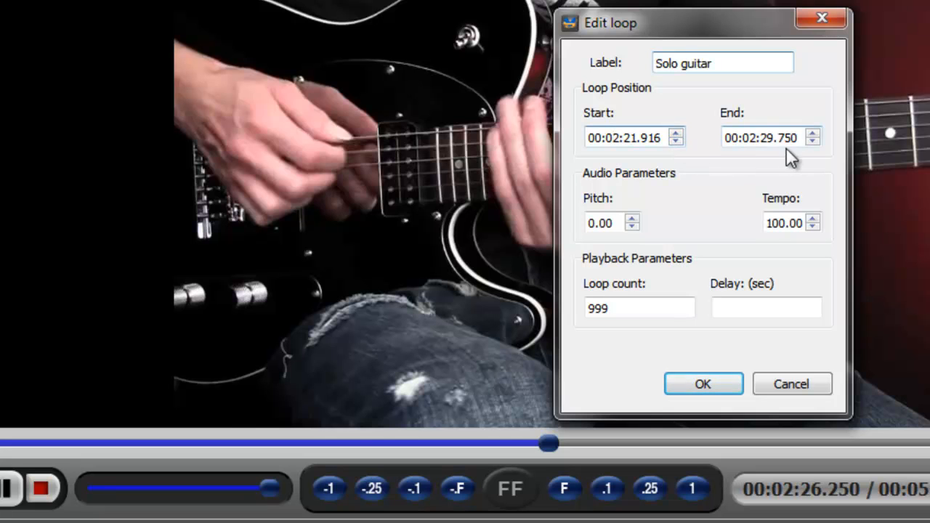
mouse_move(719, 206)
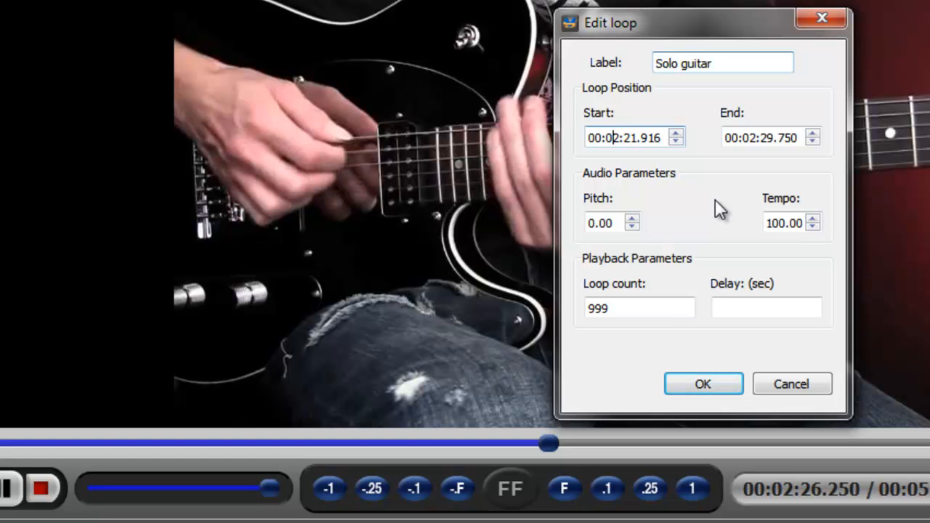
left_click(702, 383)
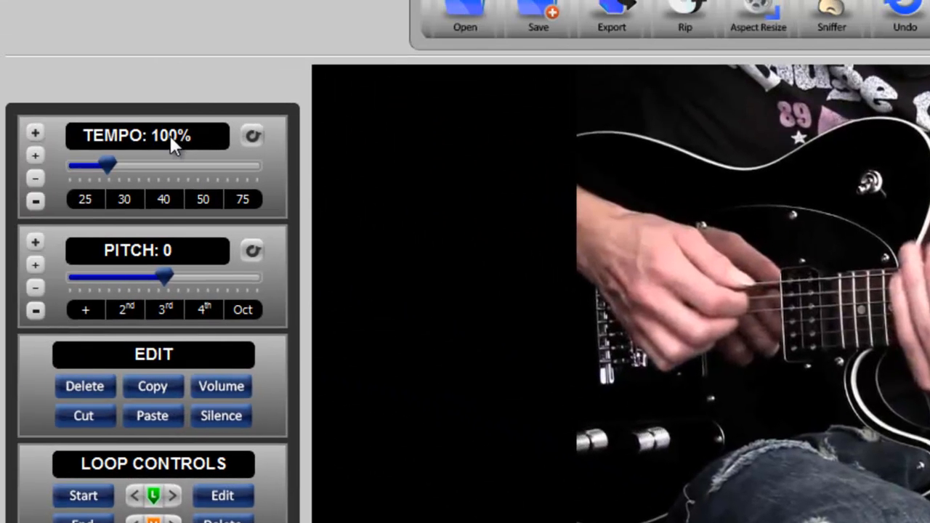
mouse_move(168, 289)
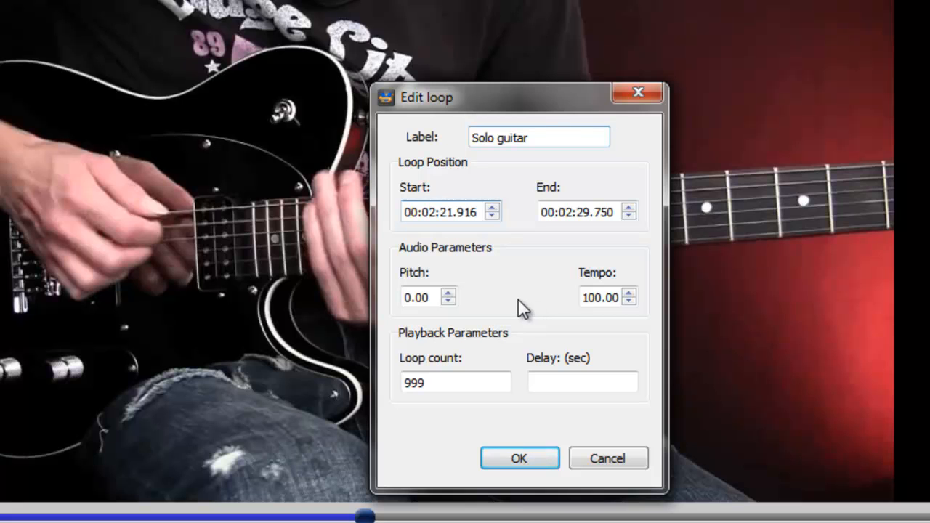
mouse_move(497, 374)
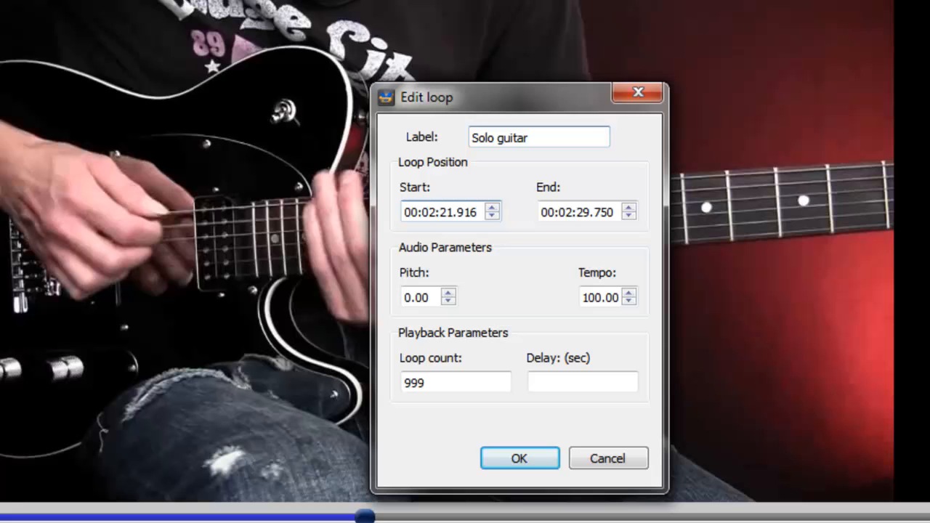
left_click(428, 212)
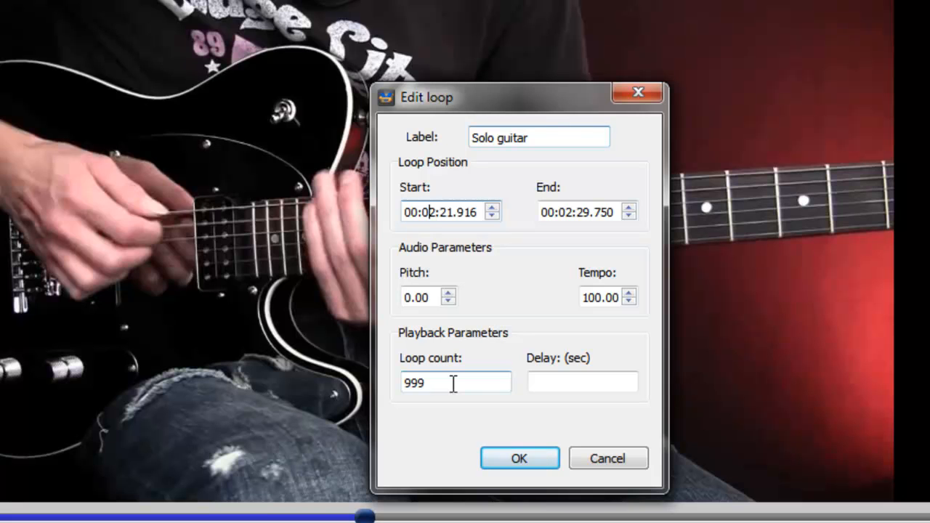
Replace the Solo guitar loop count of 999 with 5
triple_click(455, 383)
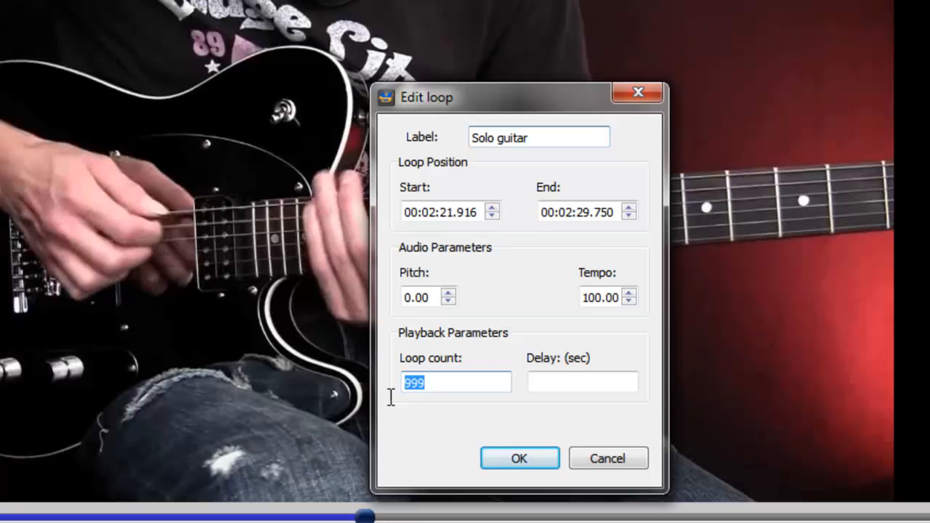
type("5")
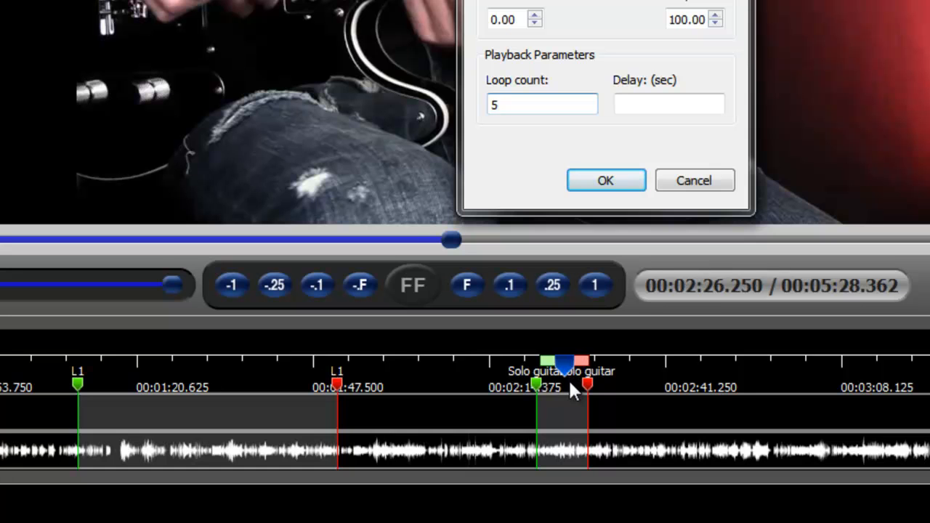
mouse_move(671, 395)
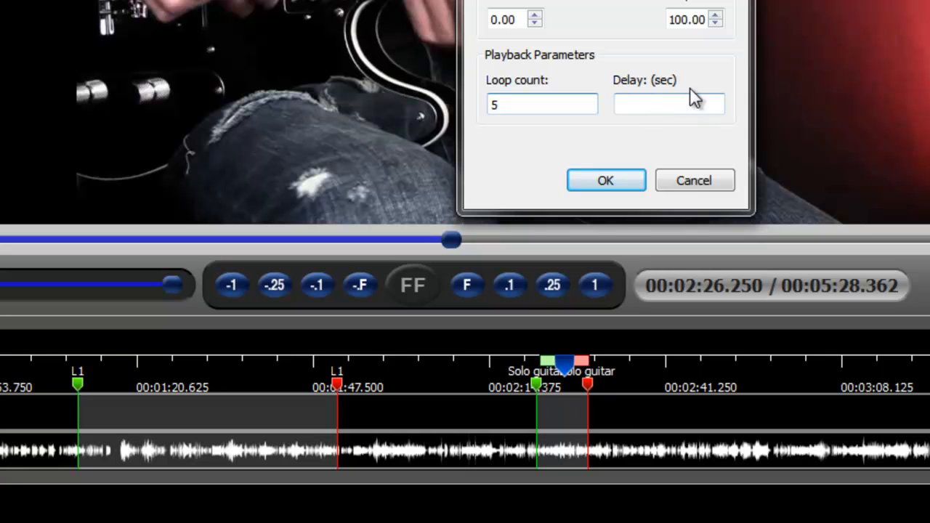
Set the delay between repeats to 10 seconds and confirm the loop settings with OK
left_click(668, 105)
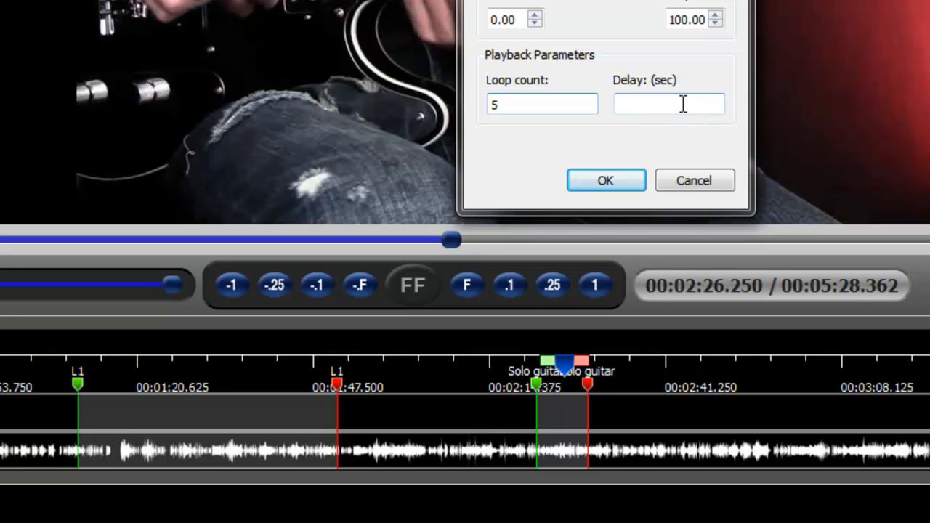
left_click(668, 105)
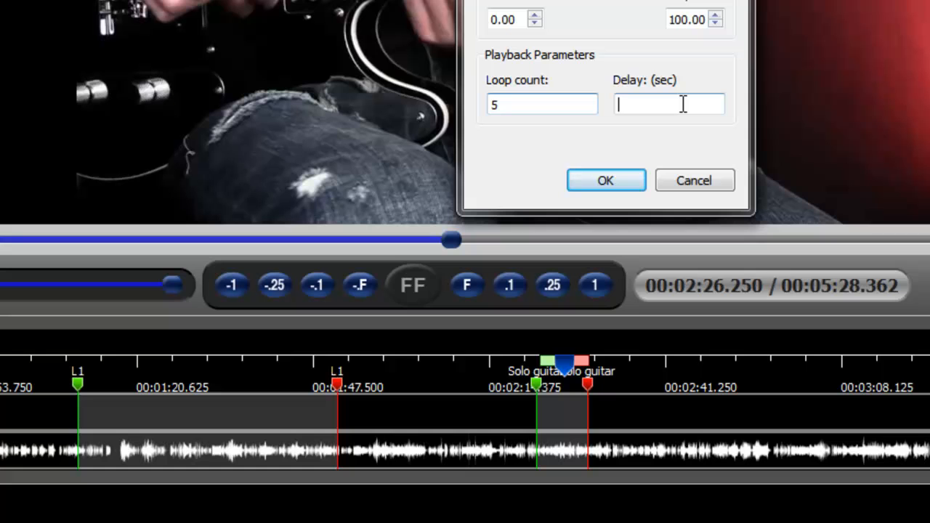
type("10")
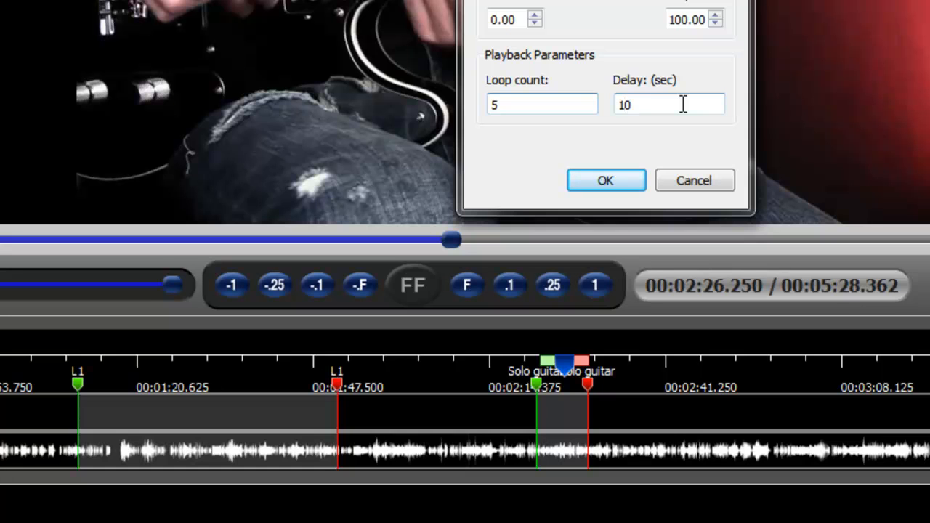
mouse_move(536, 387)
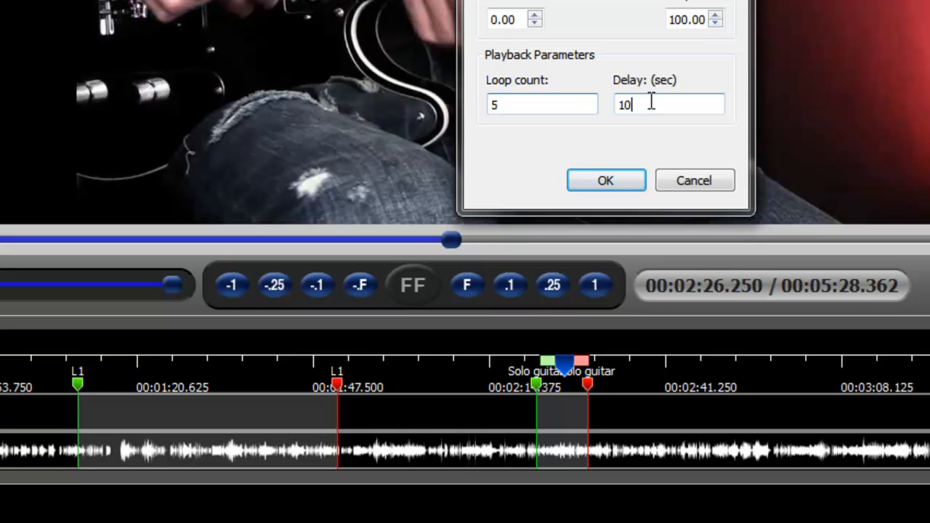
mouse_move(739, 145)
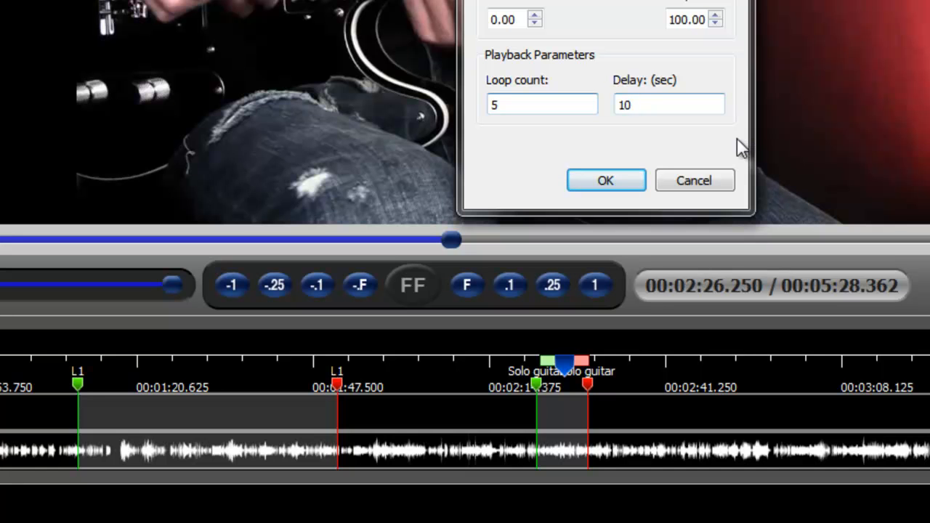
left_click(604, 180)
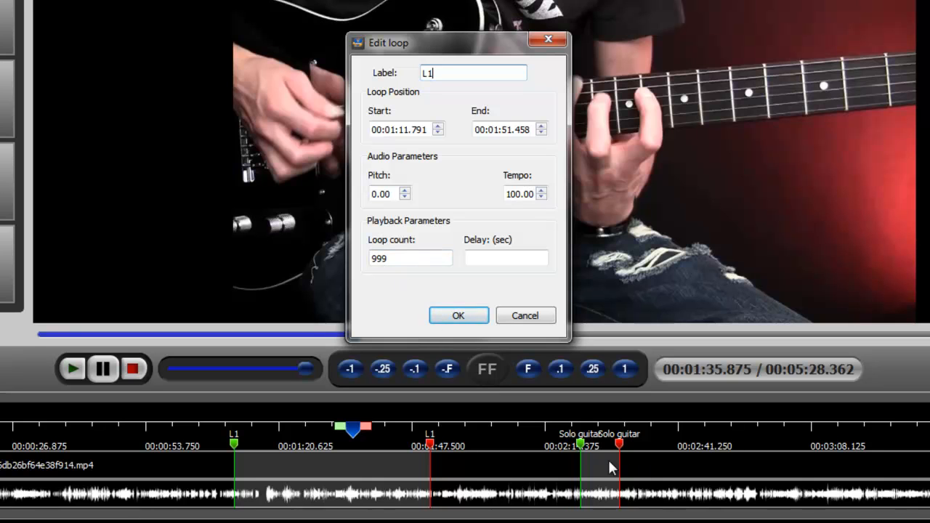
mouse_move(576, 459)
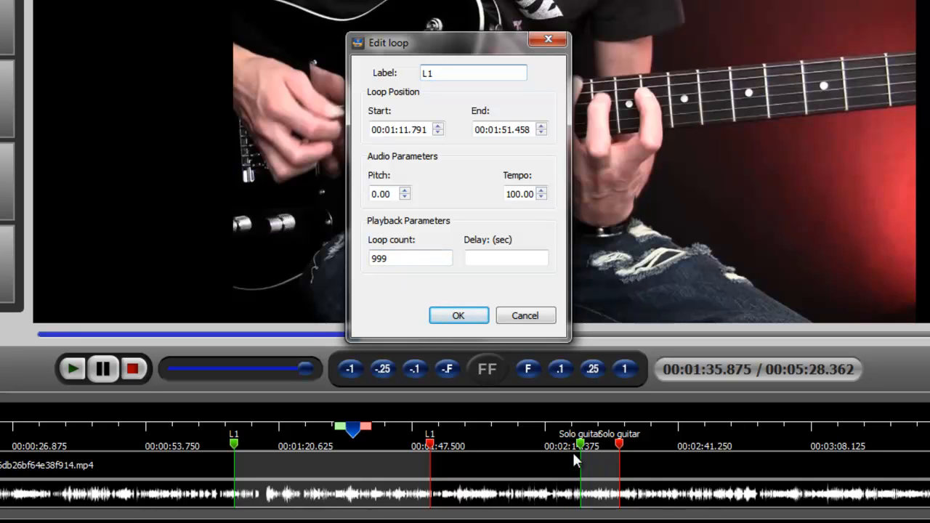
mouse_move(73, 471)
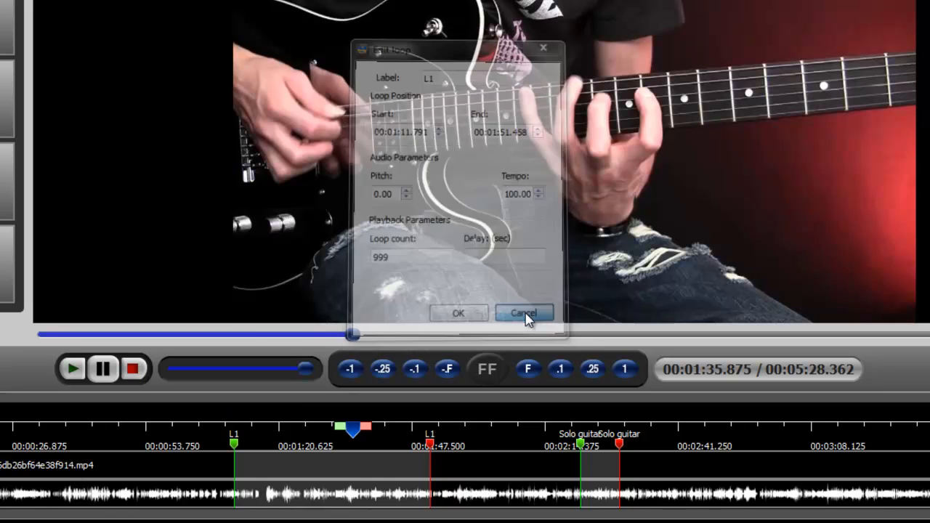
left_click(523, 313)
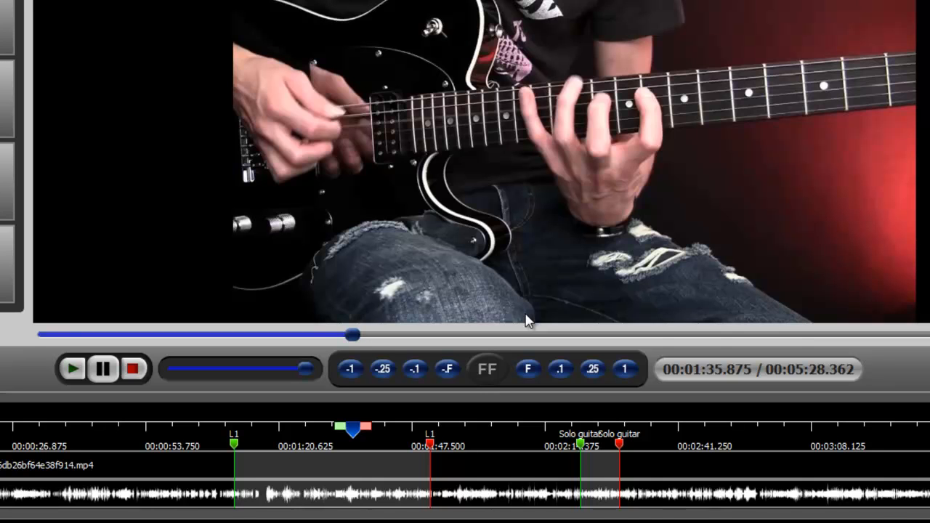
left_click(763, 442)
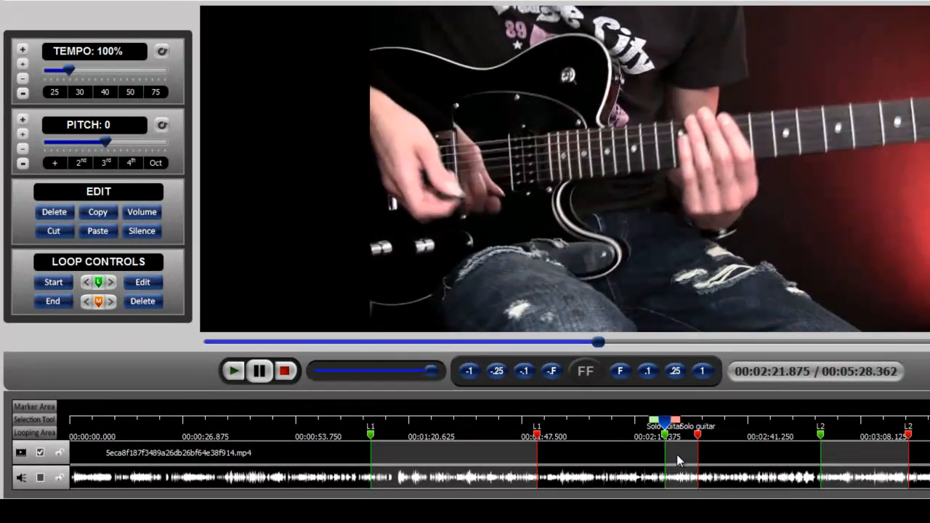
mouse_move(337, 322)
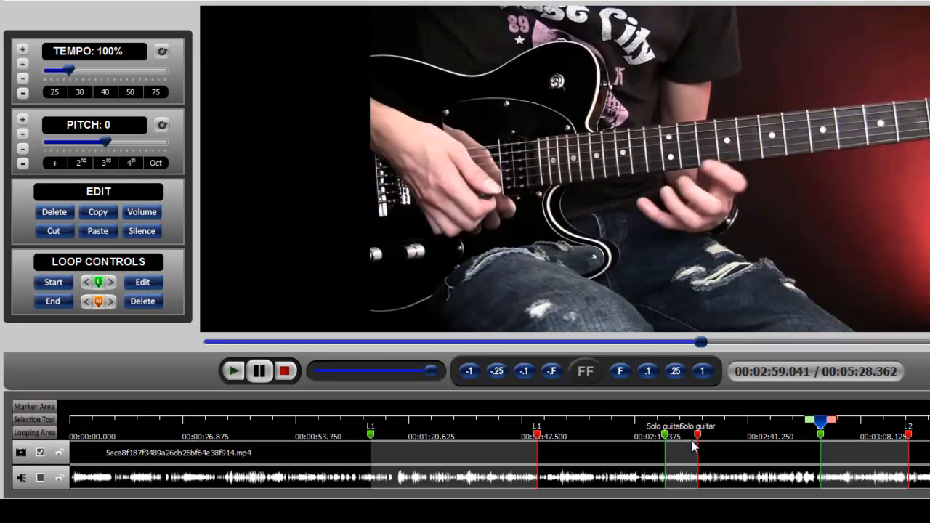
mouse_move(322, 328)
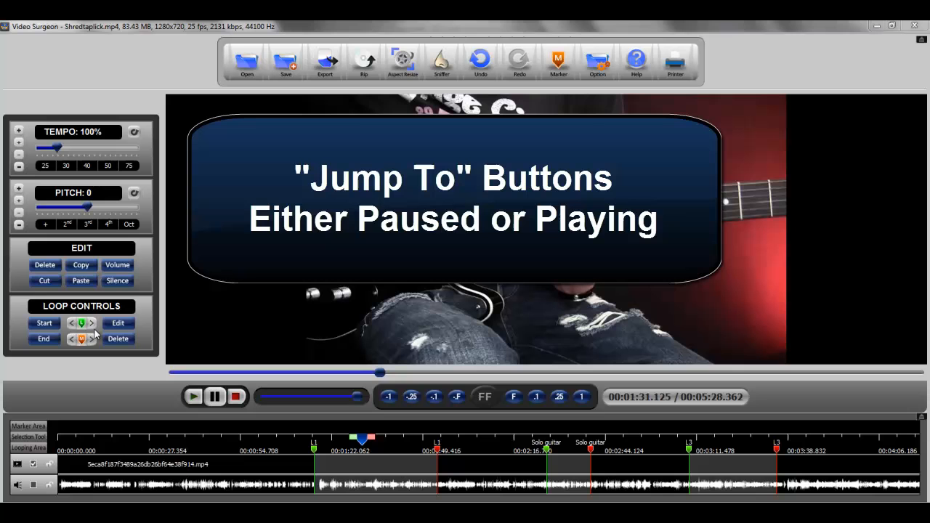
mouse_move(721, 479)
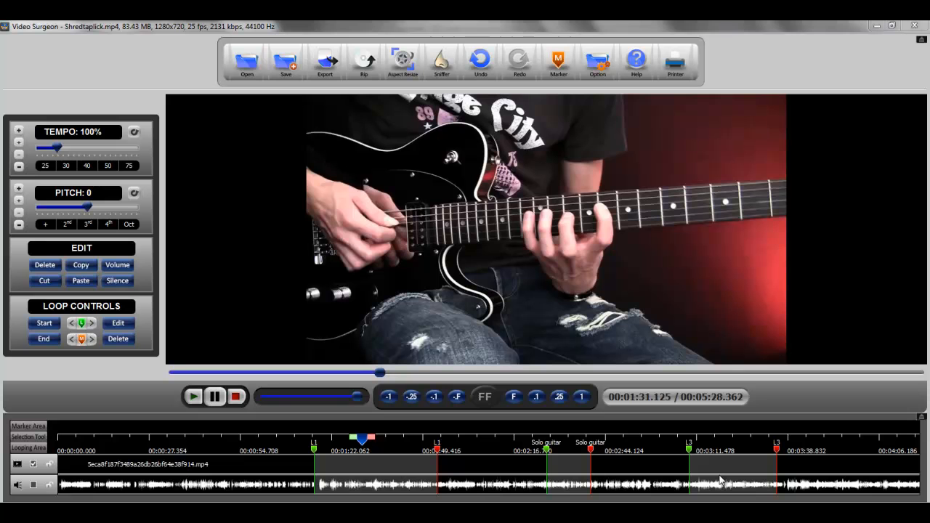
mouse_move(724, 471)
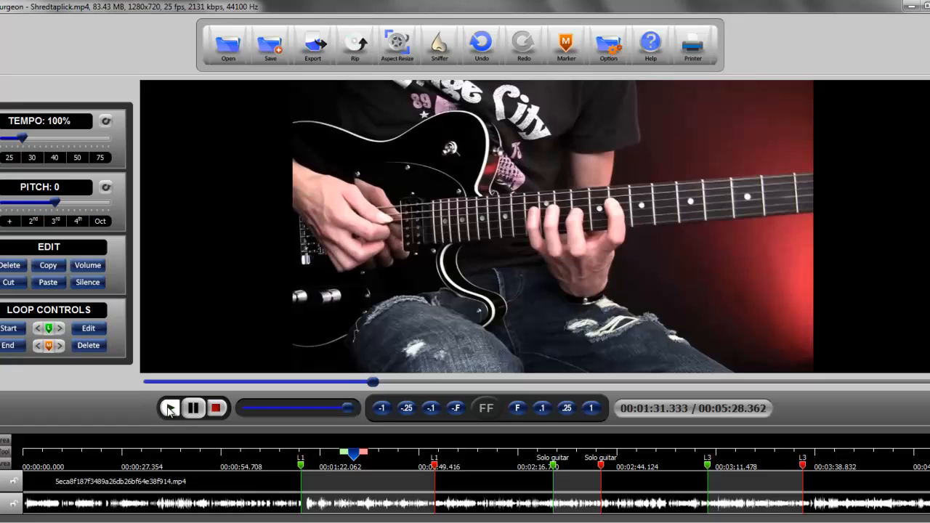
Resume playback and use Jump To twice to return playback to the loop start
left_click(170, 407)
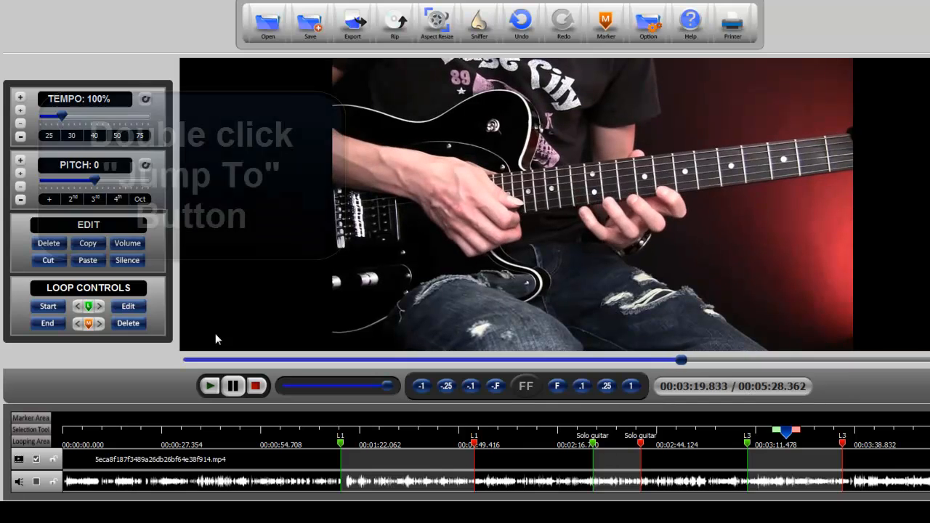
double_click(89, 305)
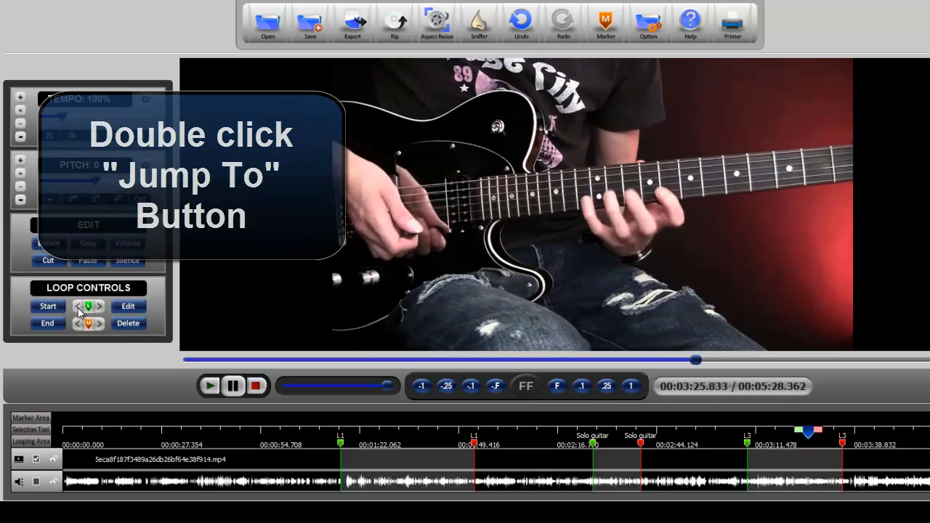
double_click(87, 305)
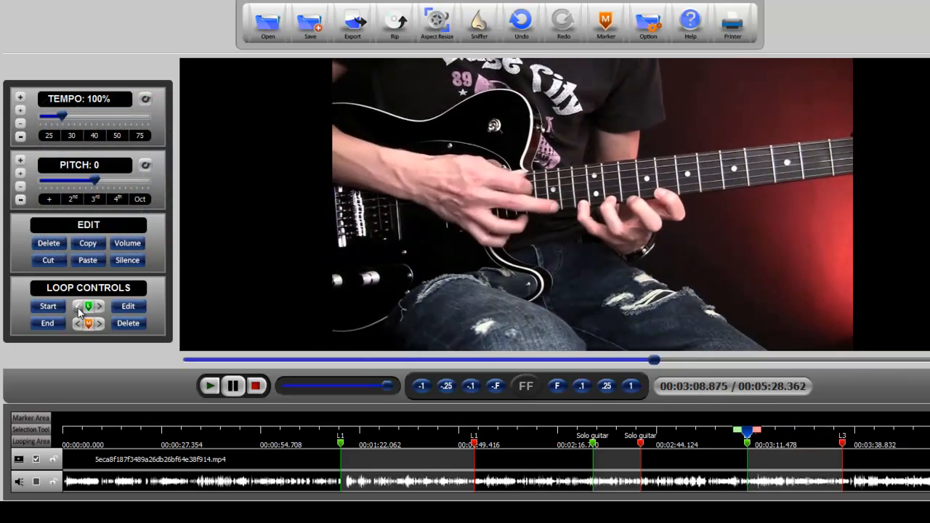